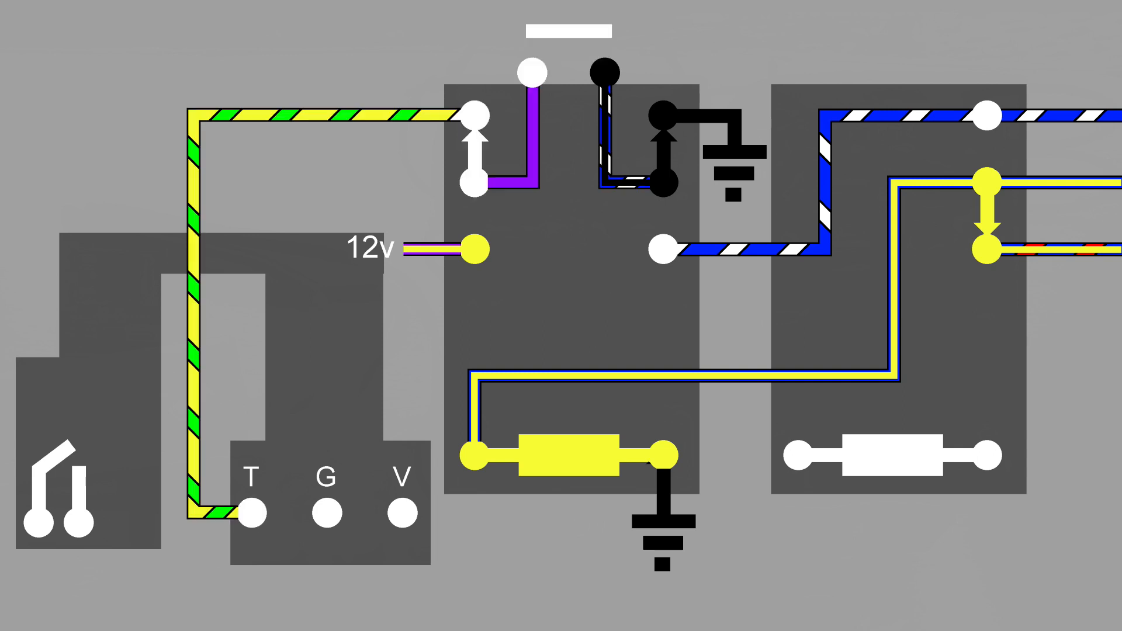
click(326, 498)
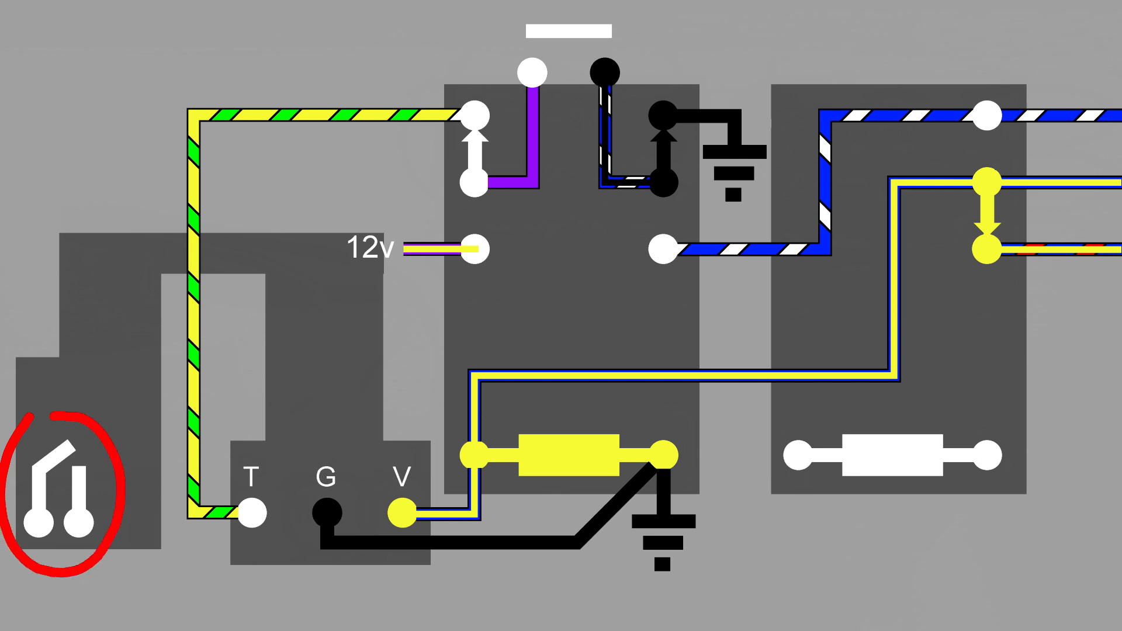
click(57, 487)
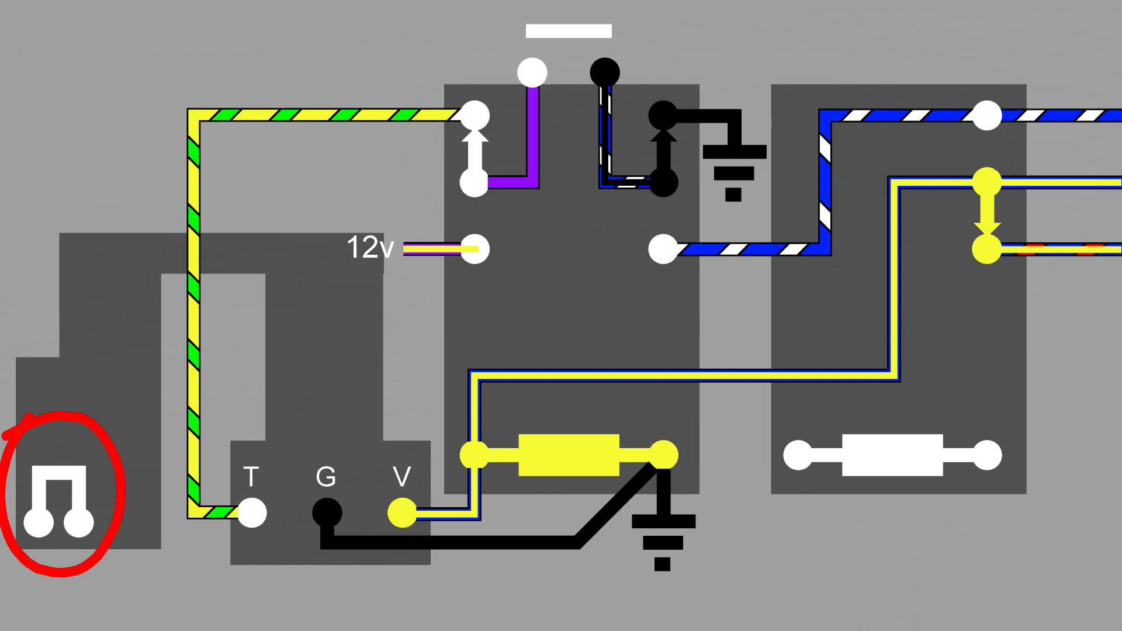